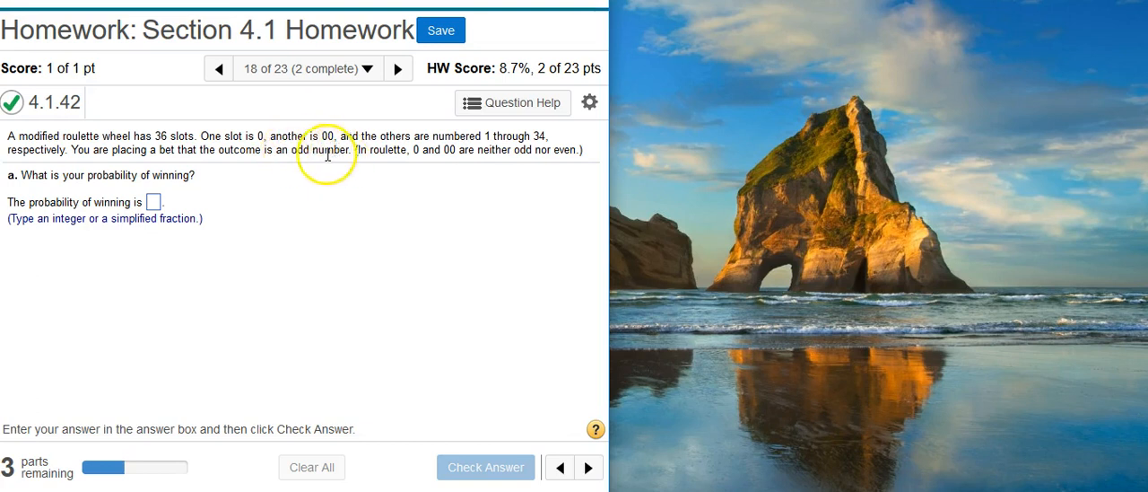
mouse_move(296, 149)
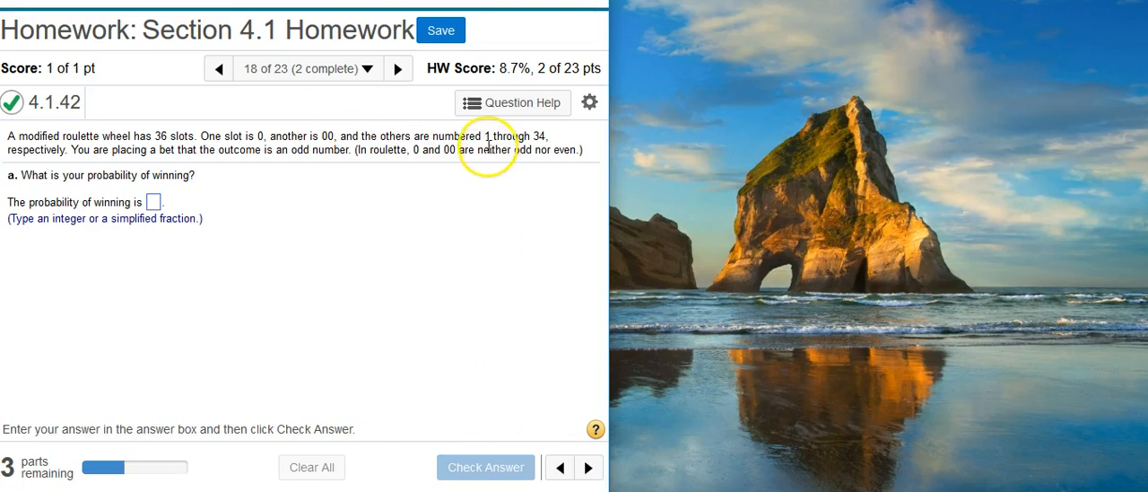
mouse_move(538, 149)
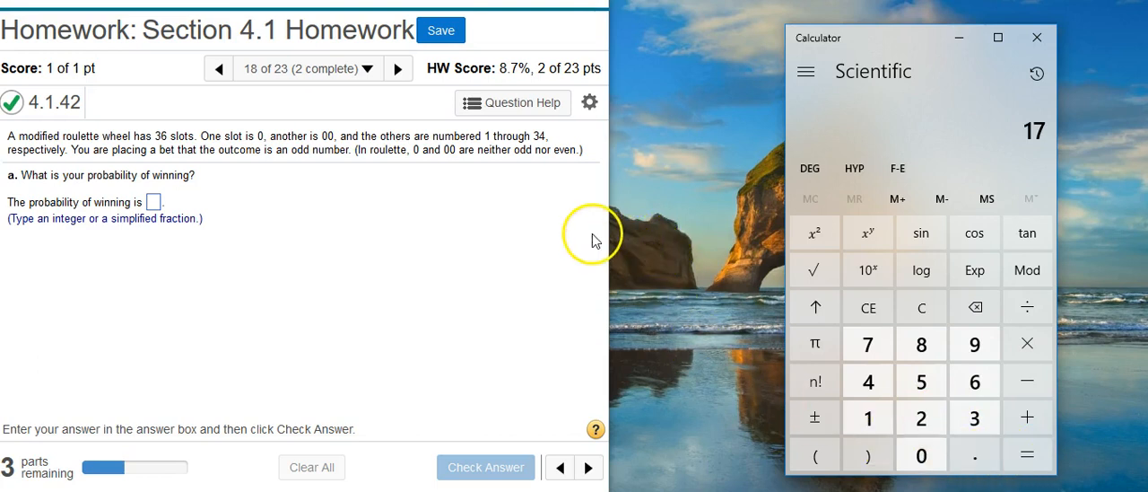
mouse_move(188, 213)
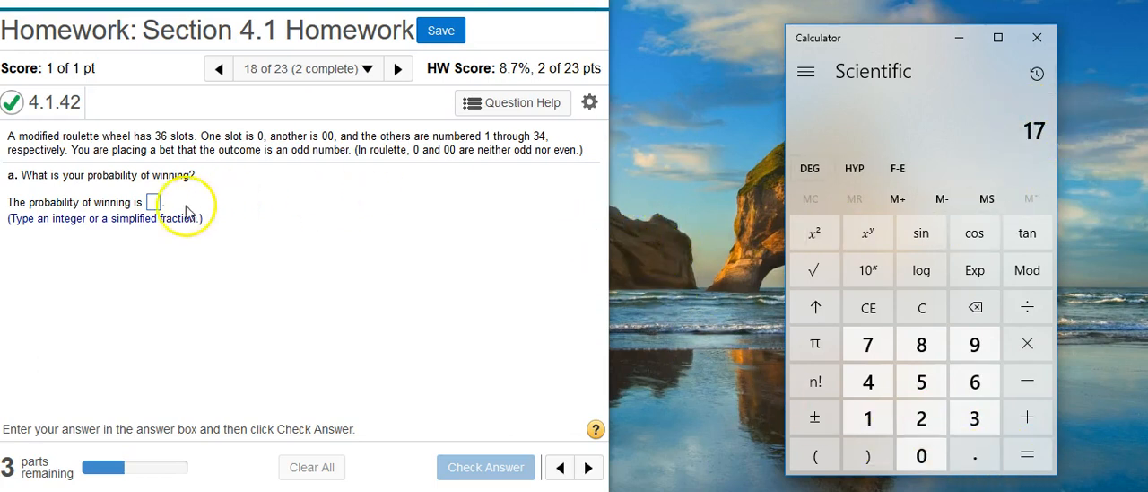
- Enter 17/36 as the probability of winning, check it, and dismiss Well done
click(154, 201)
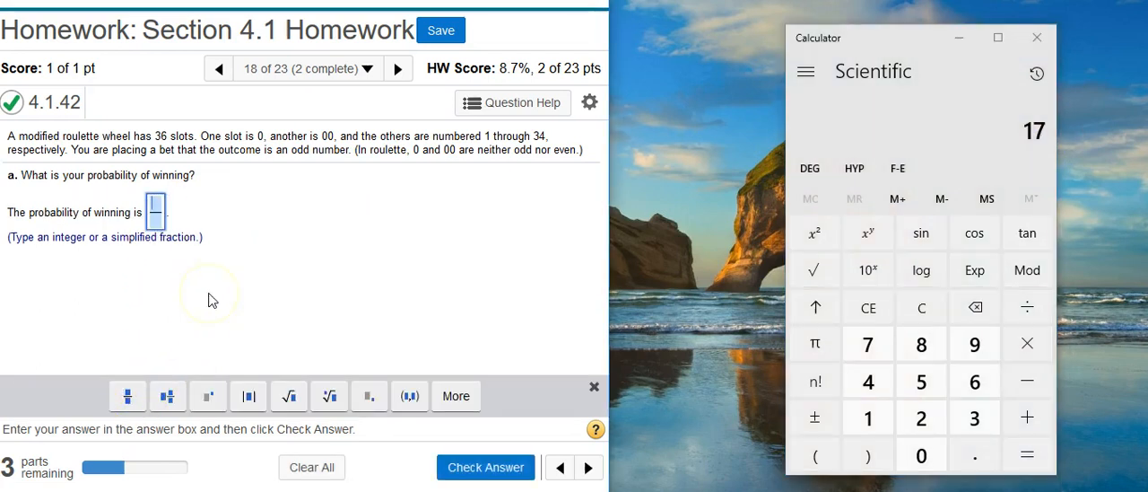
text(17)
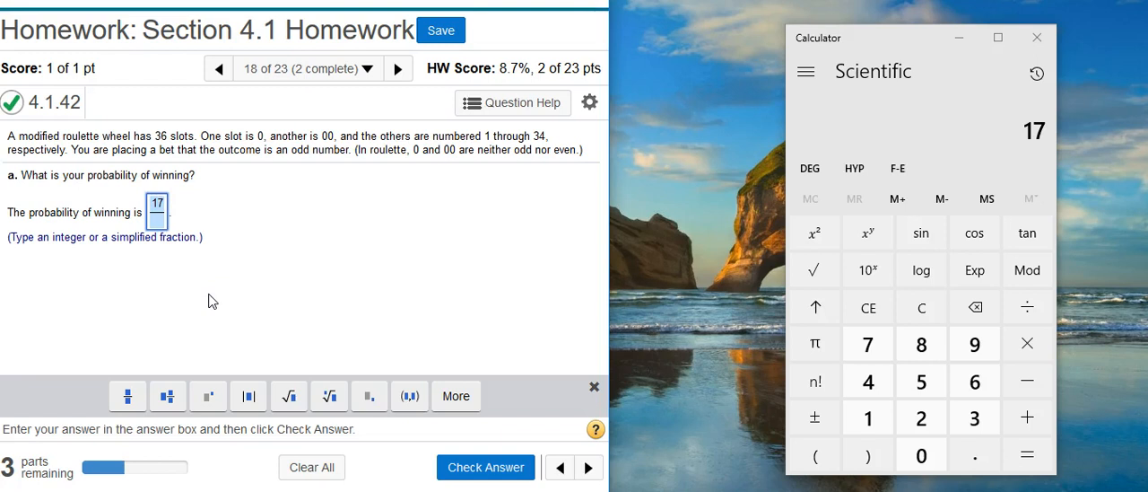
mouse_move(196, 277)
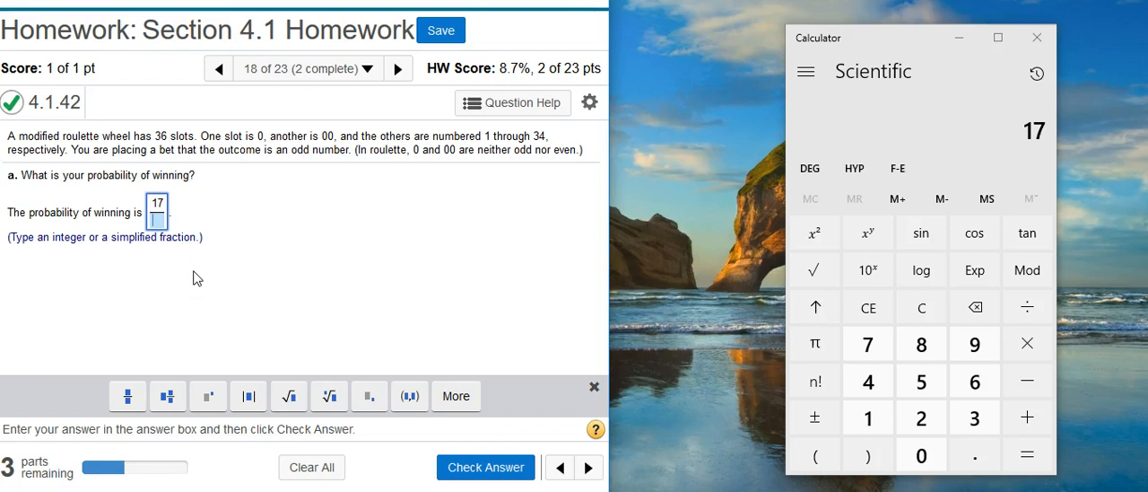
text(36)
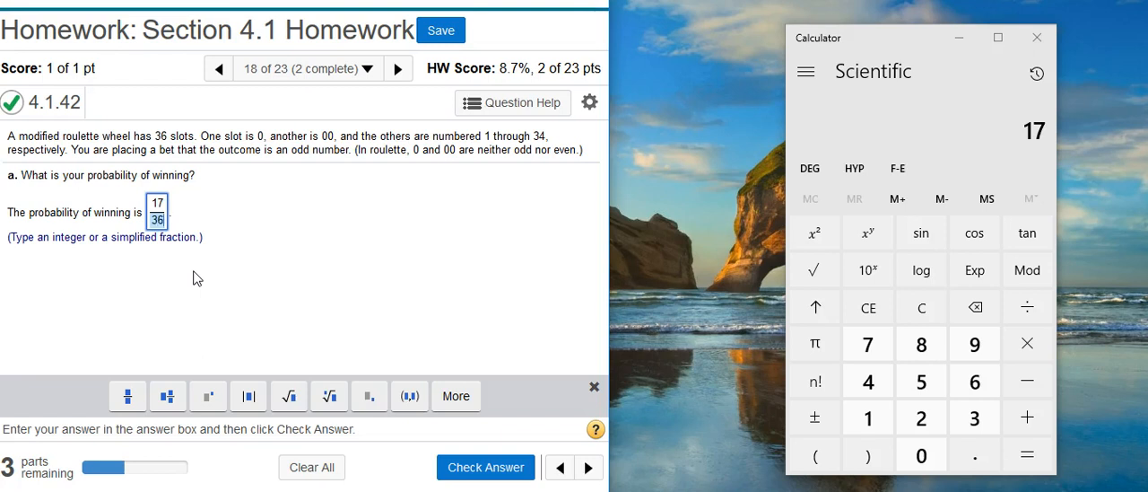
click(486, 467)
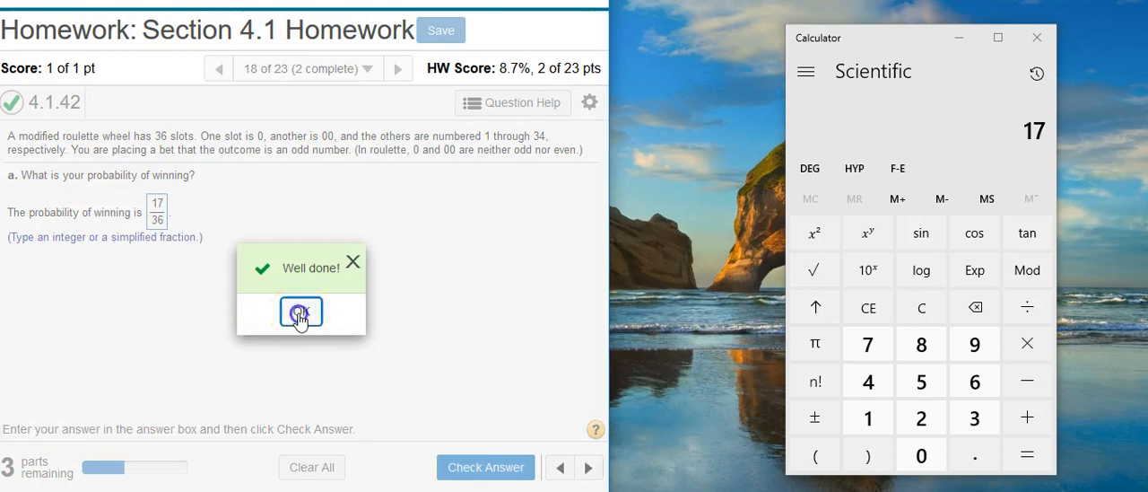
click(300, 312)
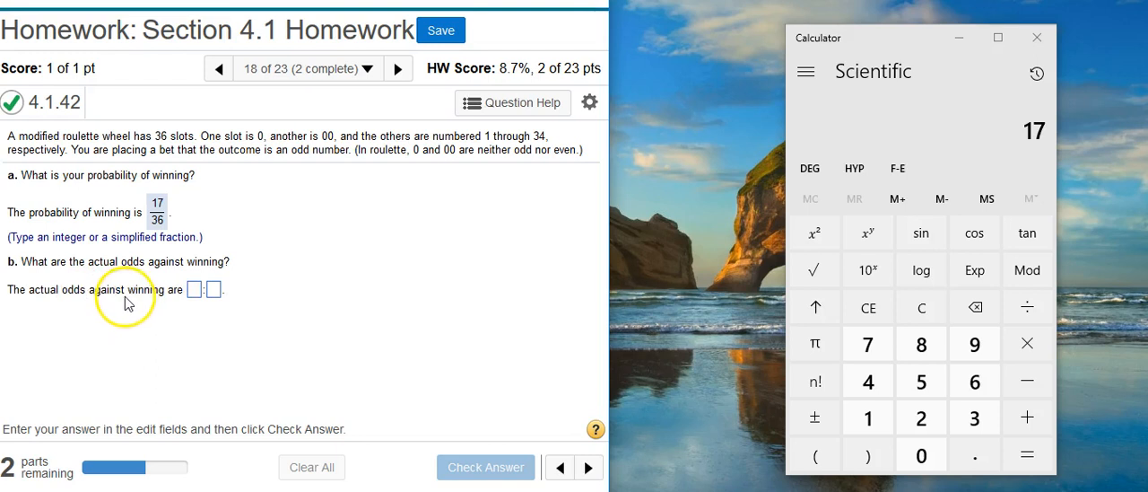
mouse_move(134, 312)
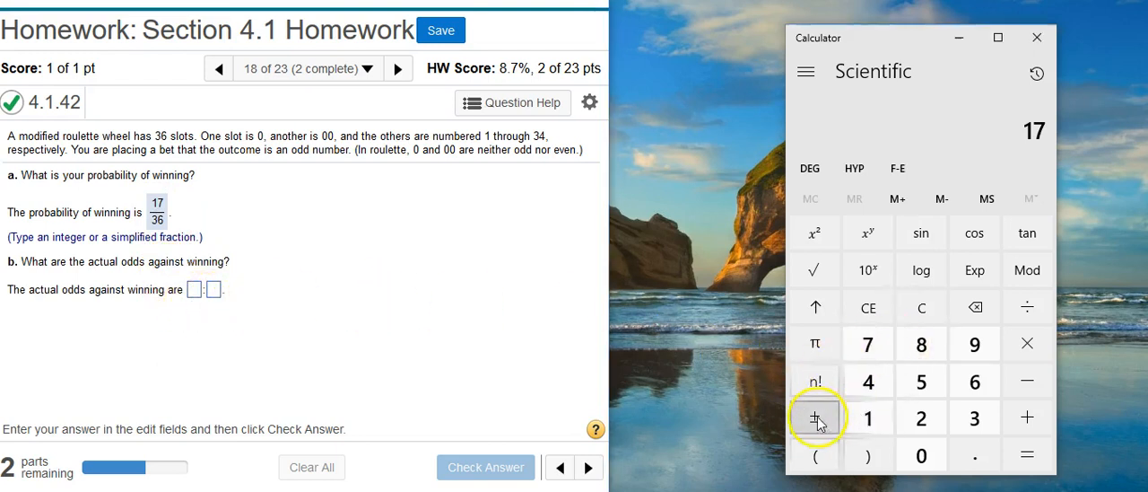
- Compute 36 − 17 = 19, enter odds against of 19:17, check, and dismiss Well done
click(816, 417)
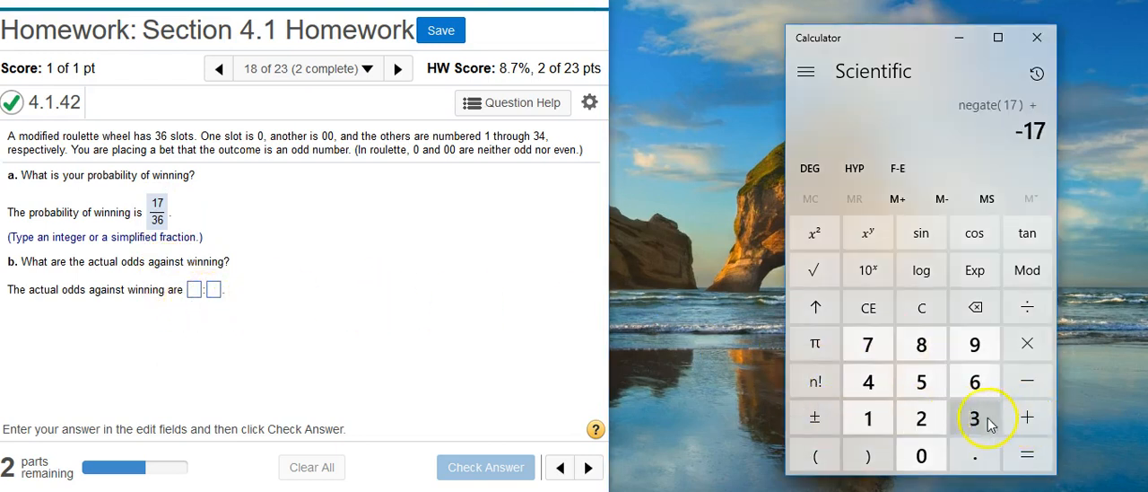
click(1027, 456)
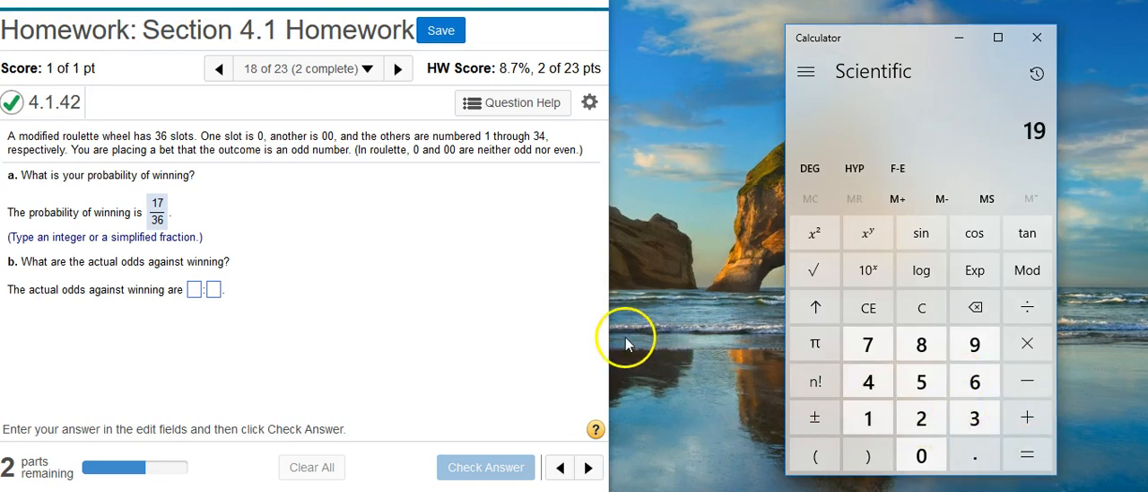
click(194, 289)
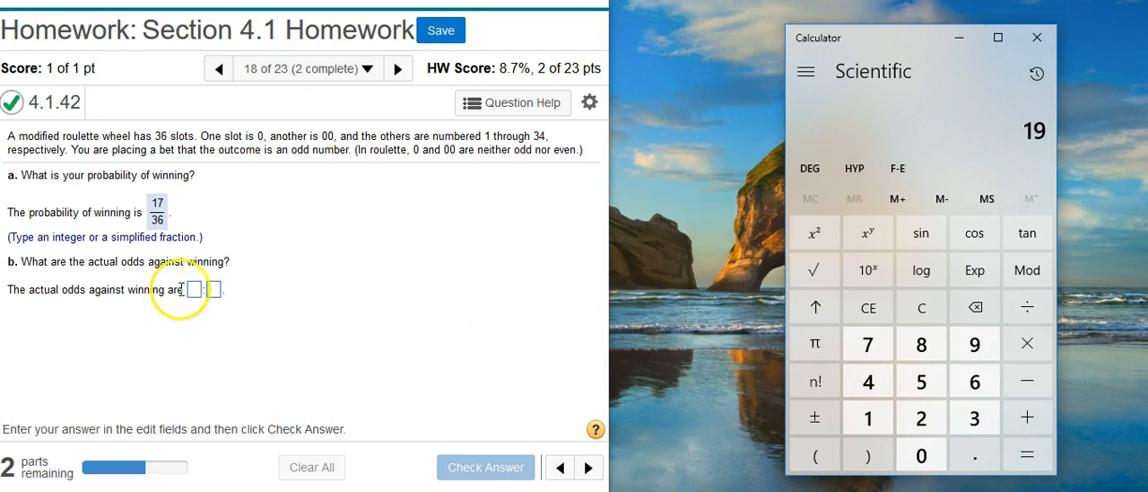
text(1)
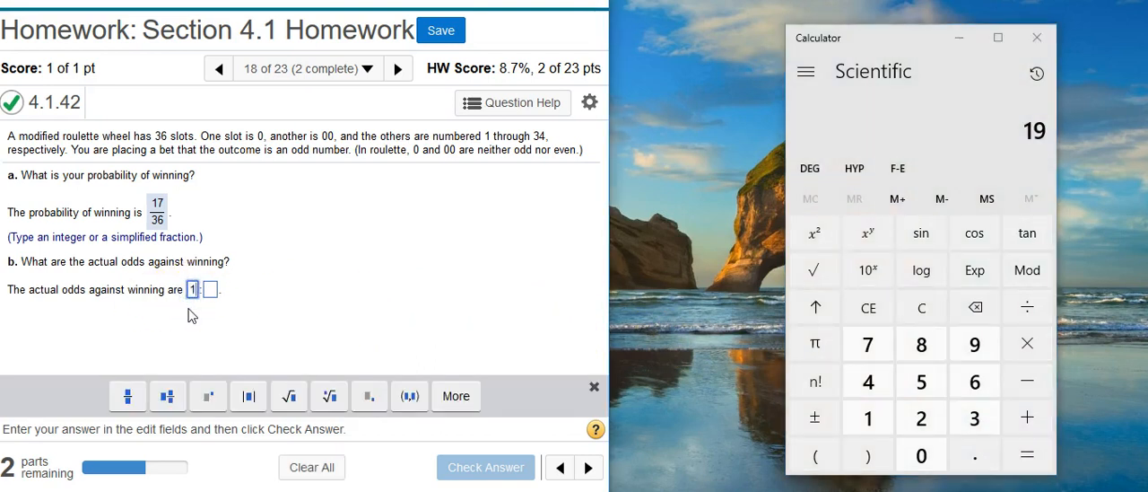
text(19)
click(210, 288)
text(17)
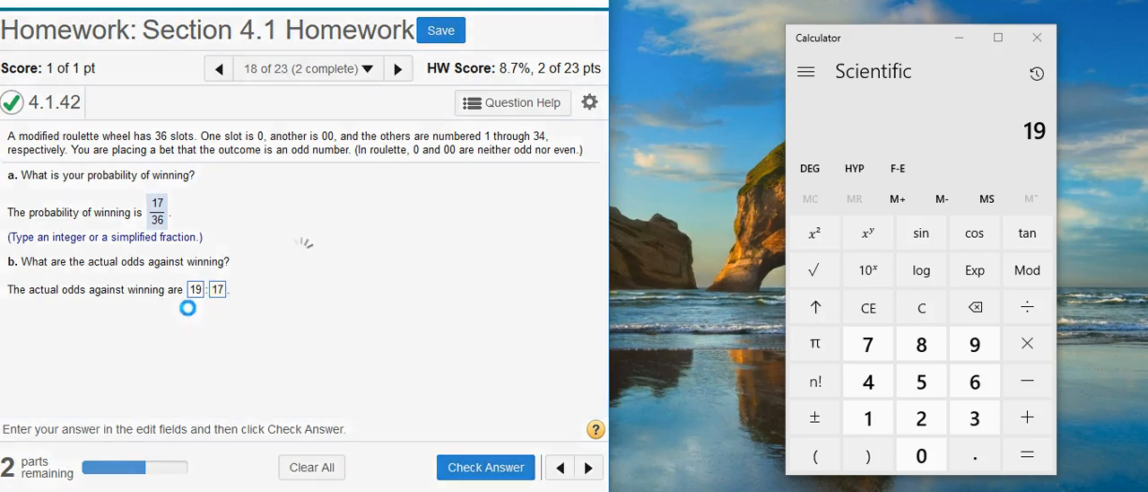
click(485, 467)
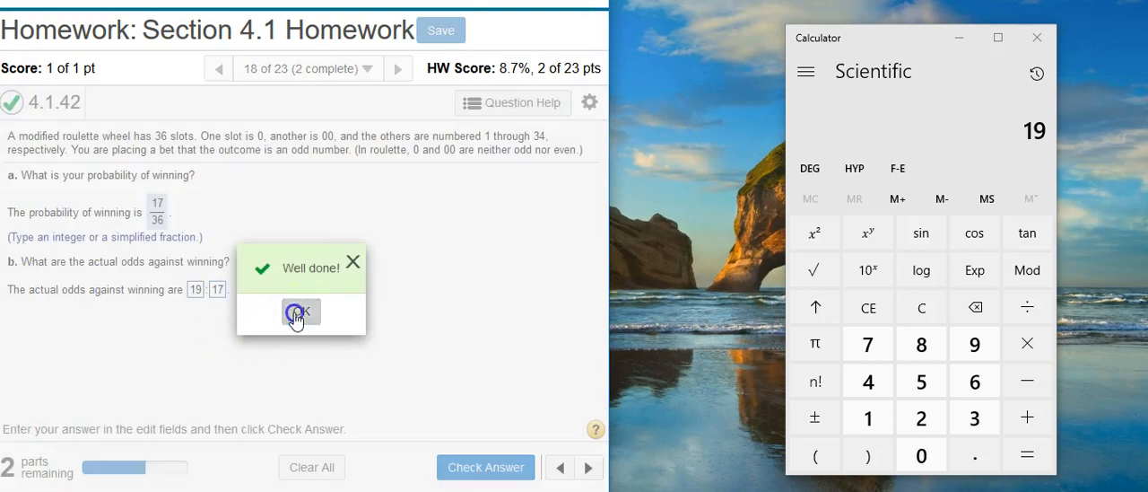
click(301, 313)
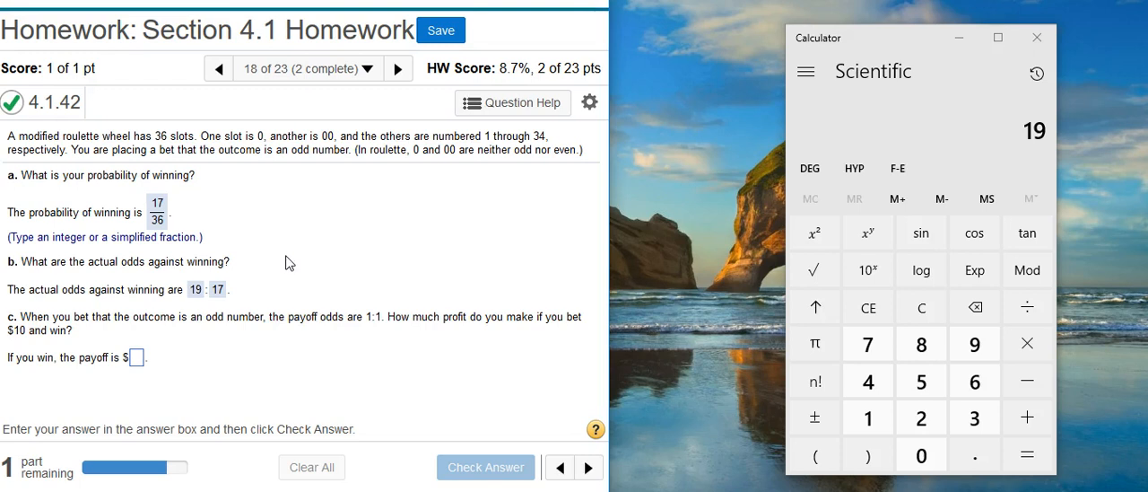
mouse_move(293, 263)
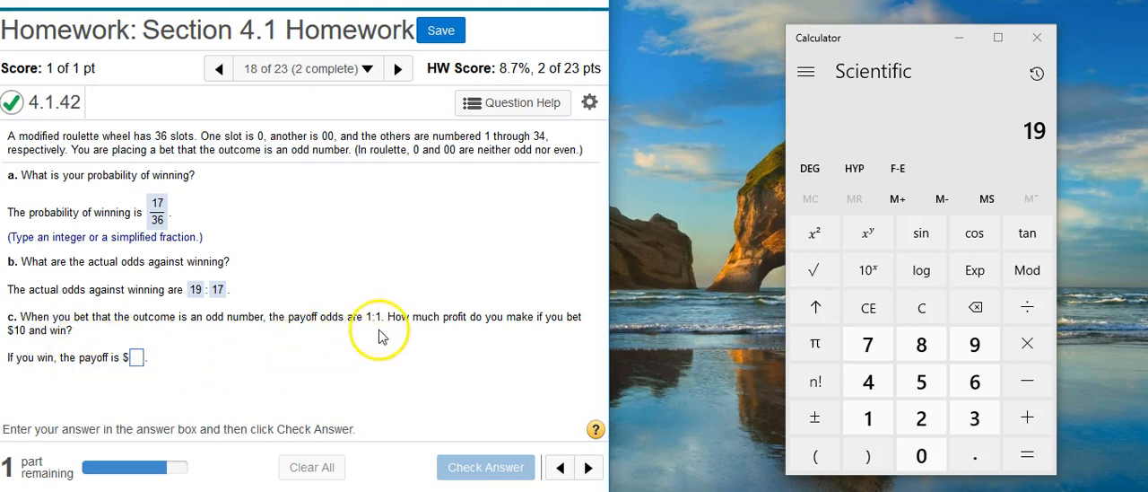
mouse_move(375, 334)
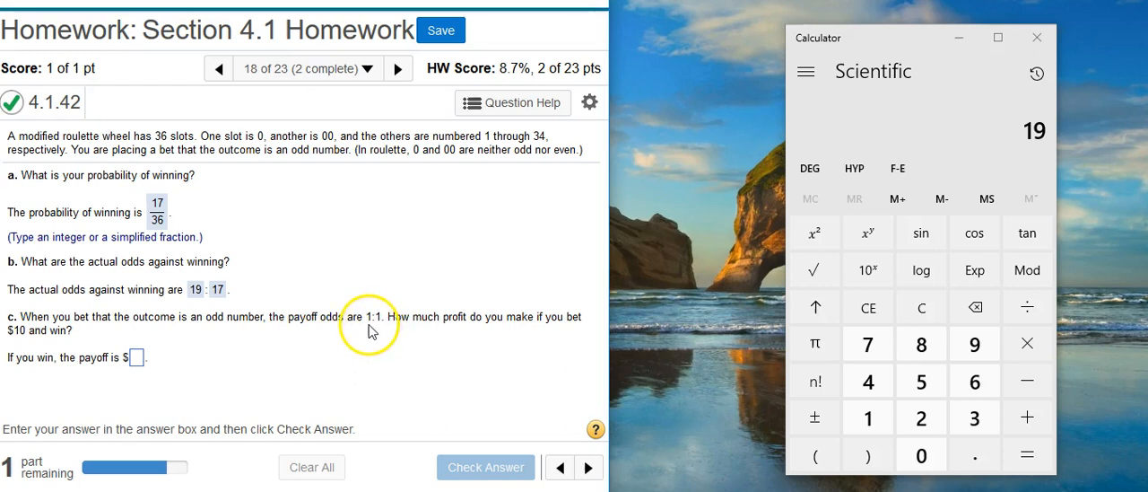
mouse_move(348, 342)
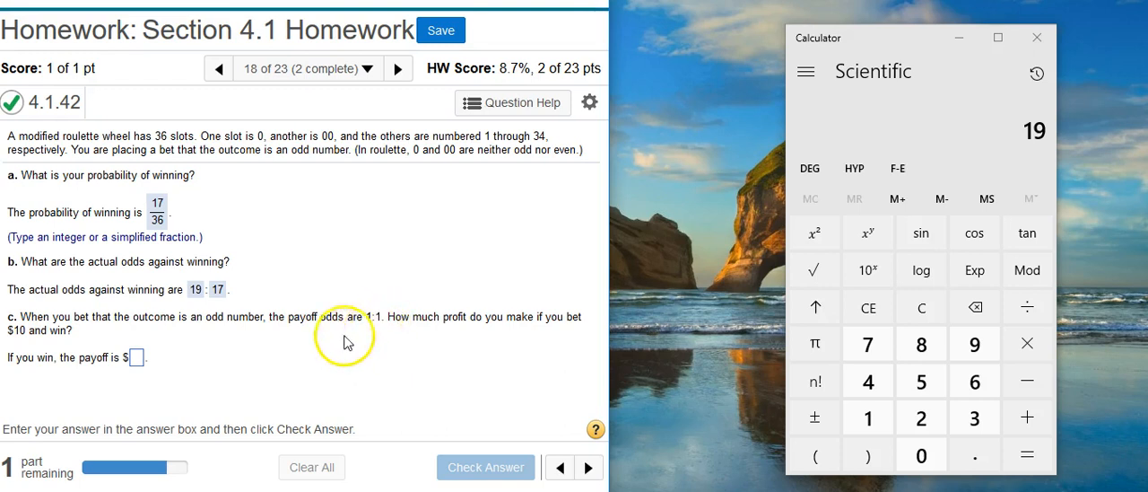
mouse_move(136, 376)
text(1)
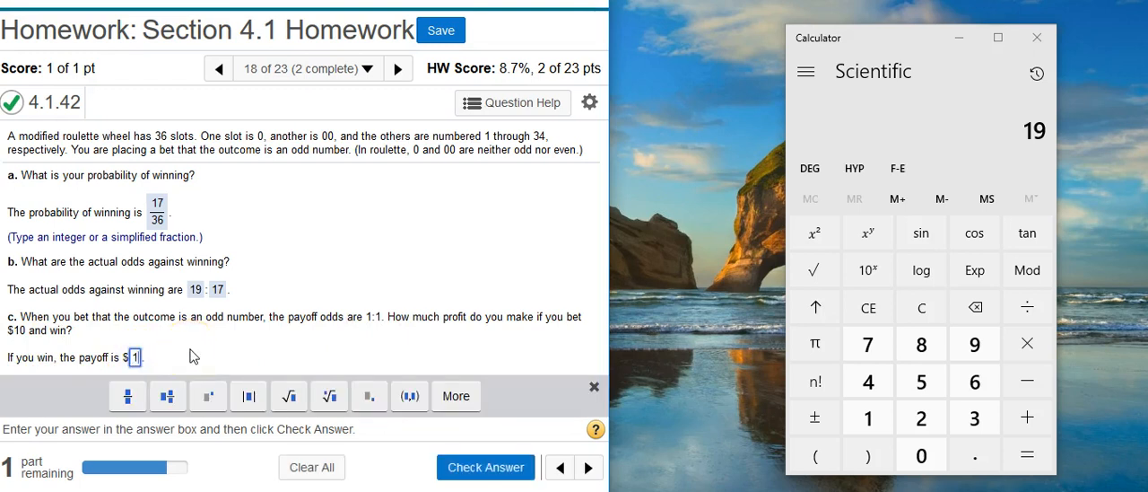
- Check the $10 payoff answer for part c and dismiss the Well done popup
click(485, 467)
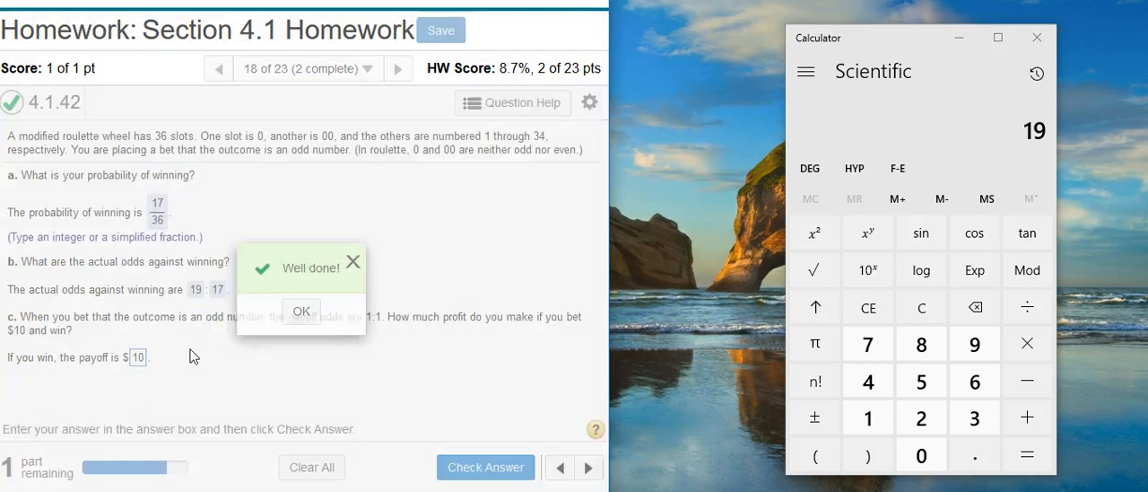
click(302, 311)
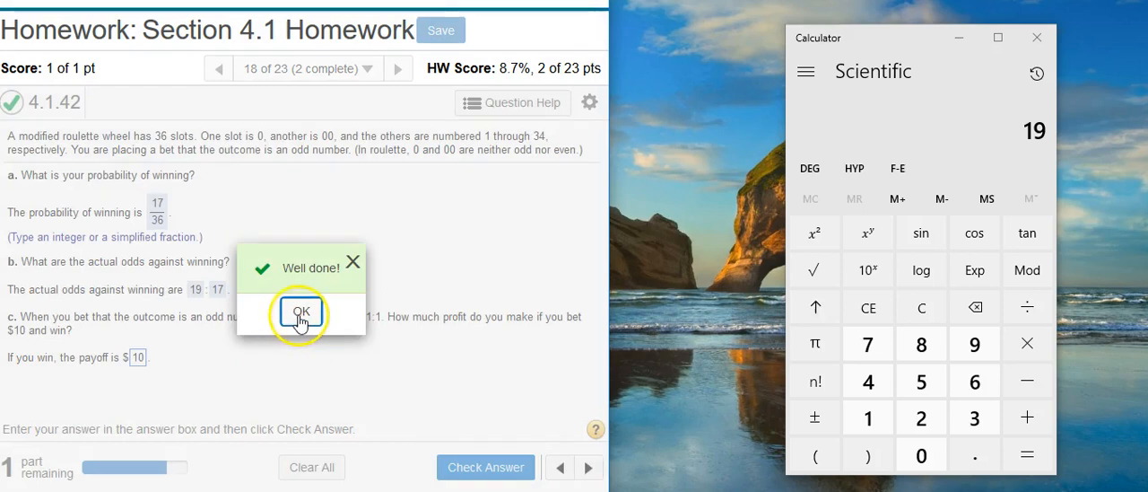
click(301, 315)
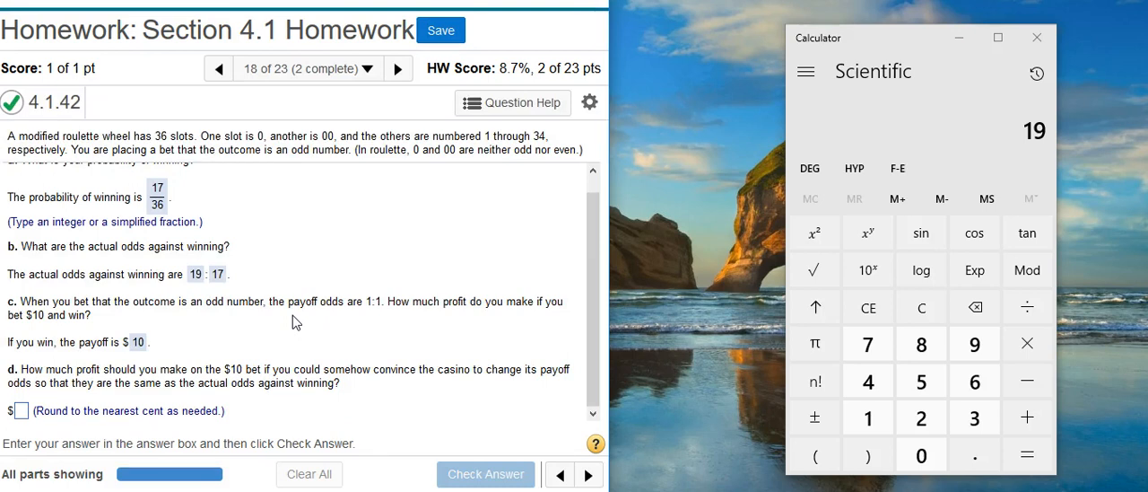
mouse_move(376, 395)
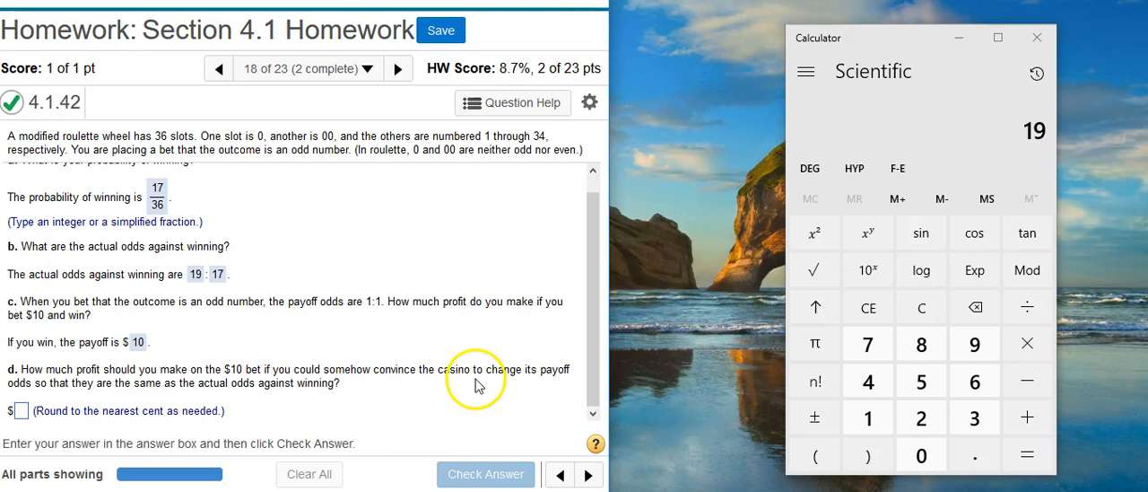
mouse_move(227, 401)
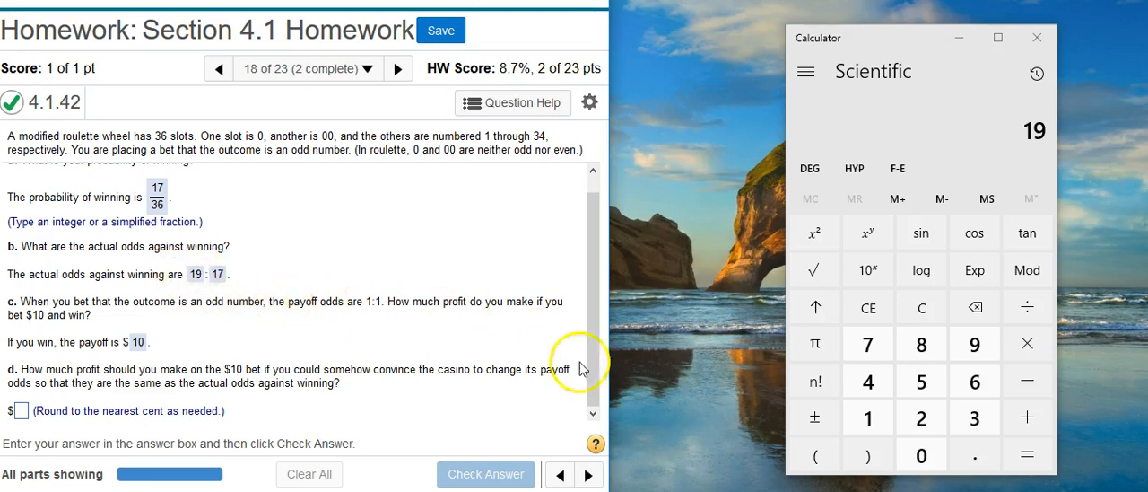
mouse_move(233, 390)
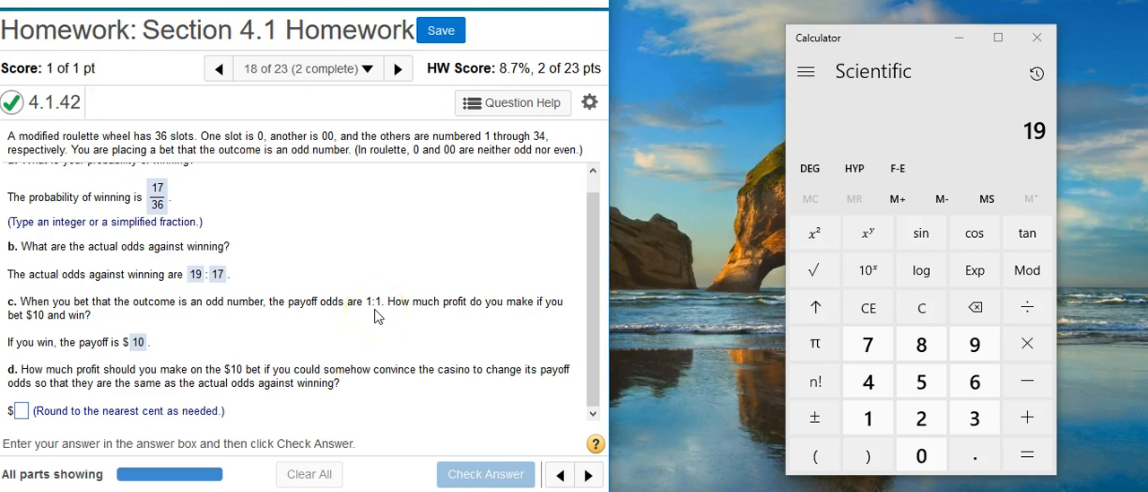
mouse_move(125, 332)
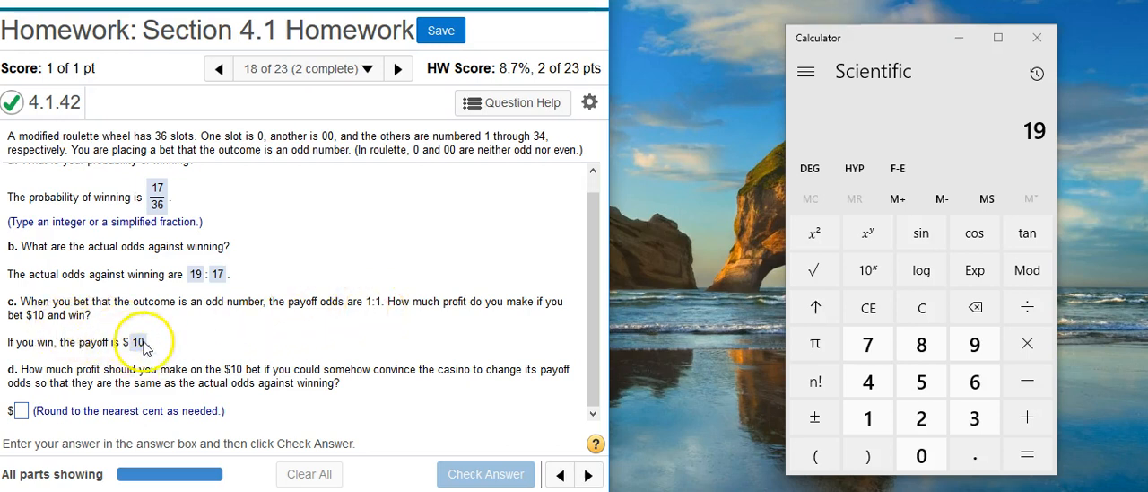
mouse_move(309, 398)
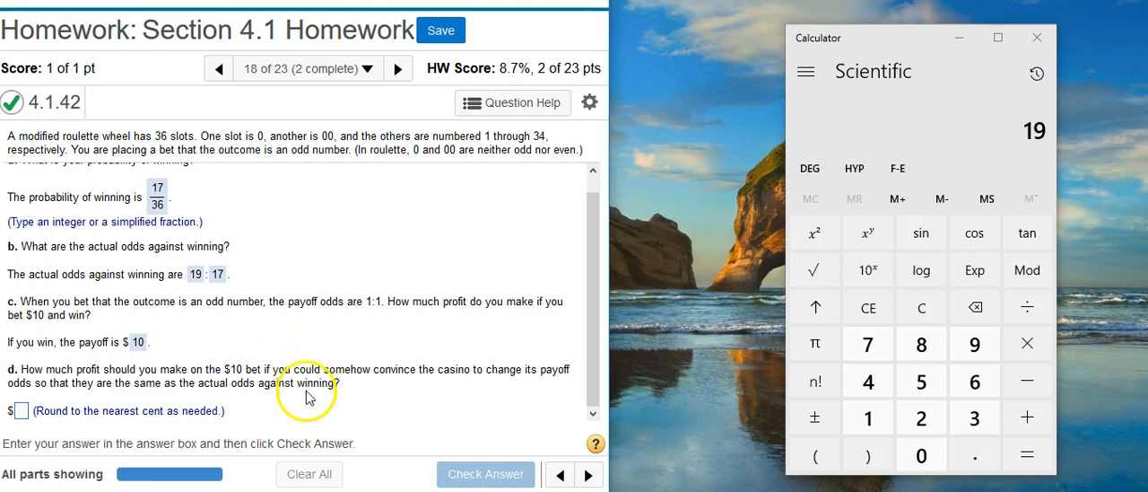
mouse_move(197, 287)
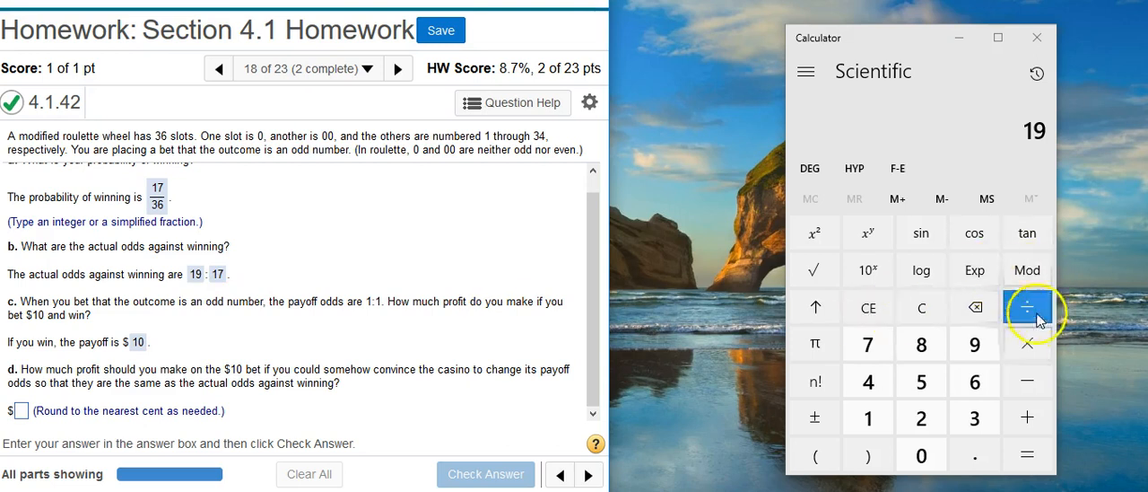
- Start dividing 19 by 17 in Calculator for the fair-odds profit
click(1027, 306)
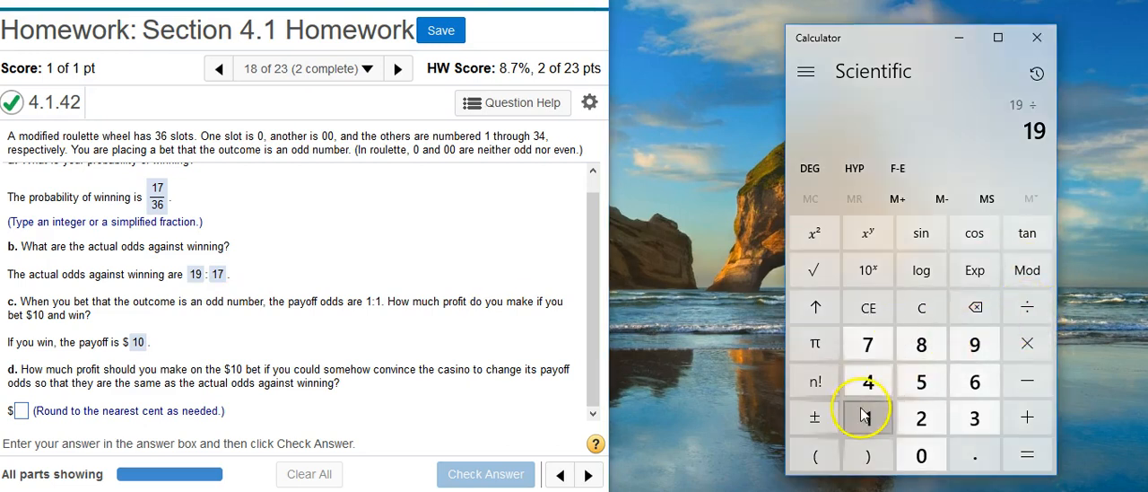
click(1026, 454)
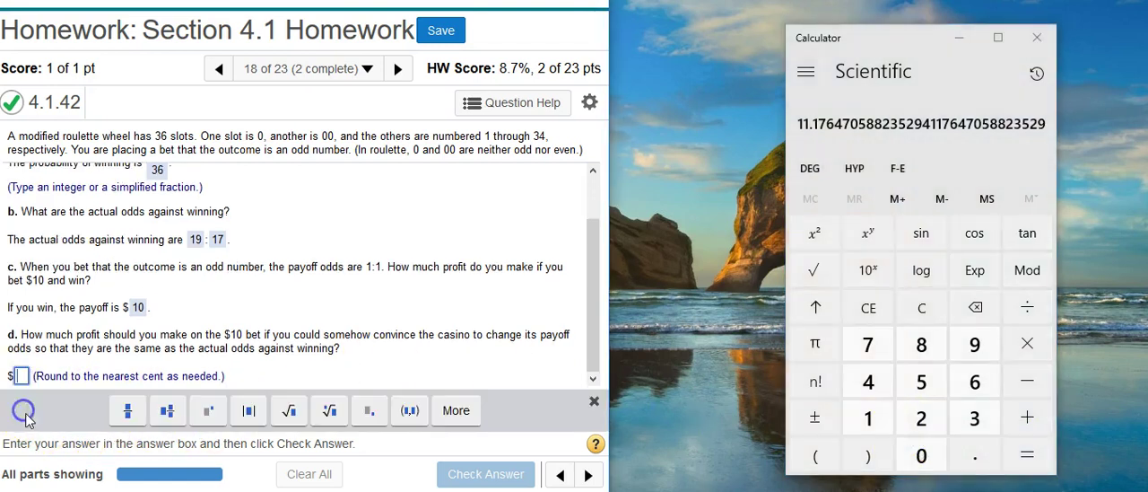
- Enter a part d profit of $11.18 and check it for the Good job message
text(1)
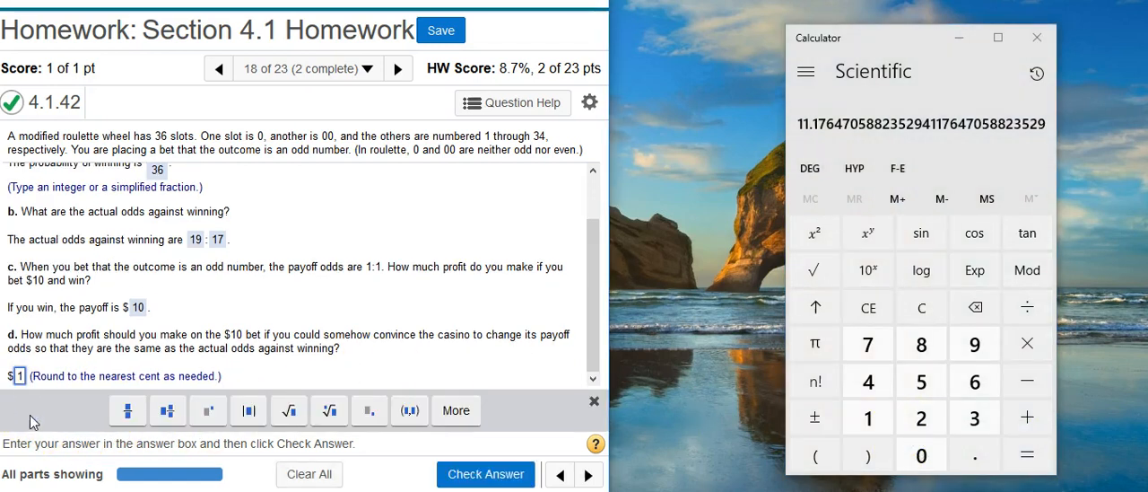
text(11.18)
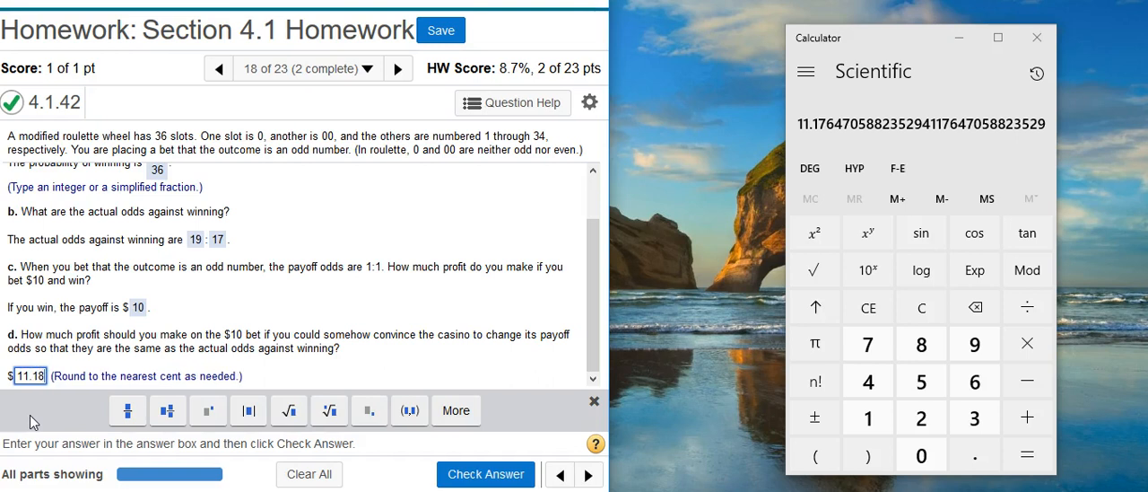
click(485, 474)
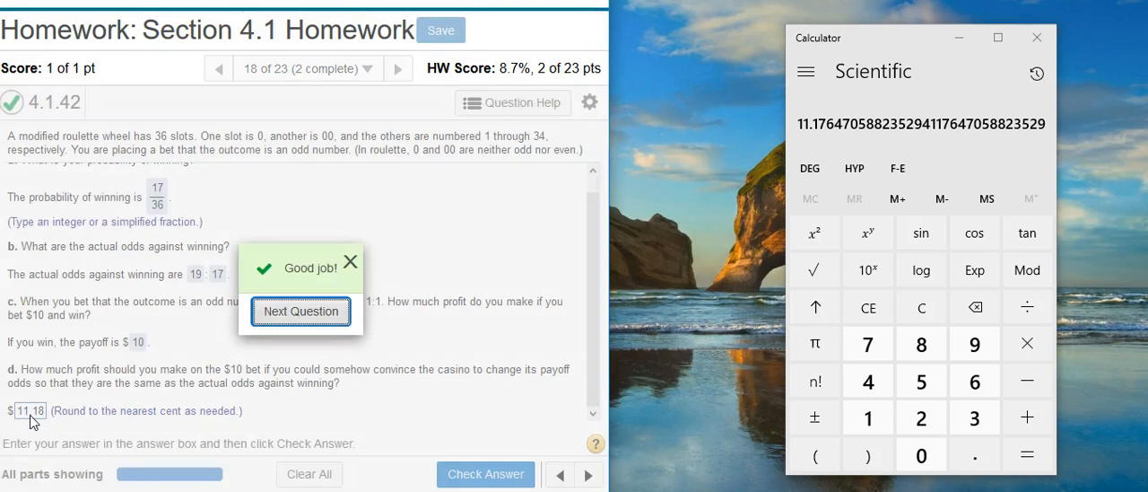